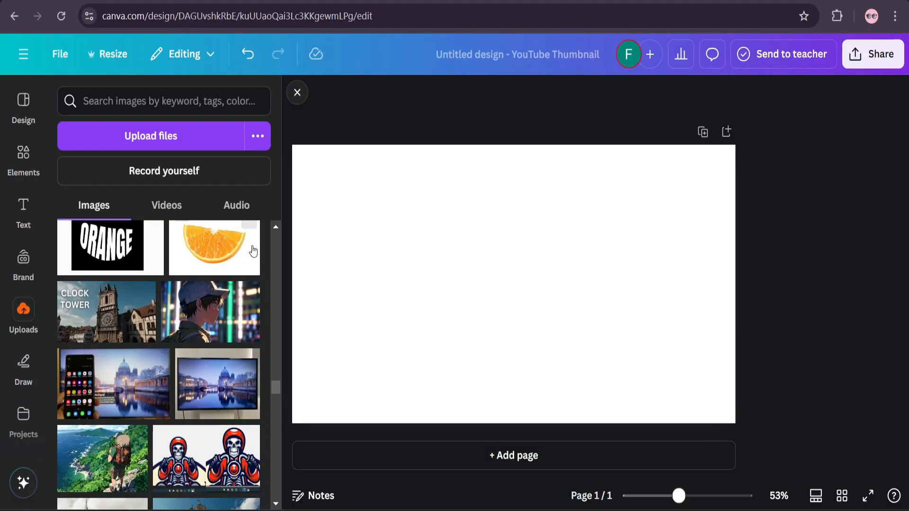
mouse_move(236, 258)
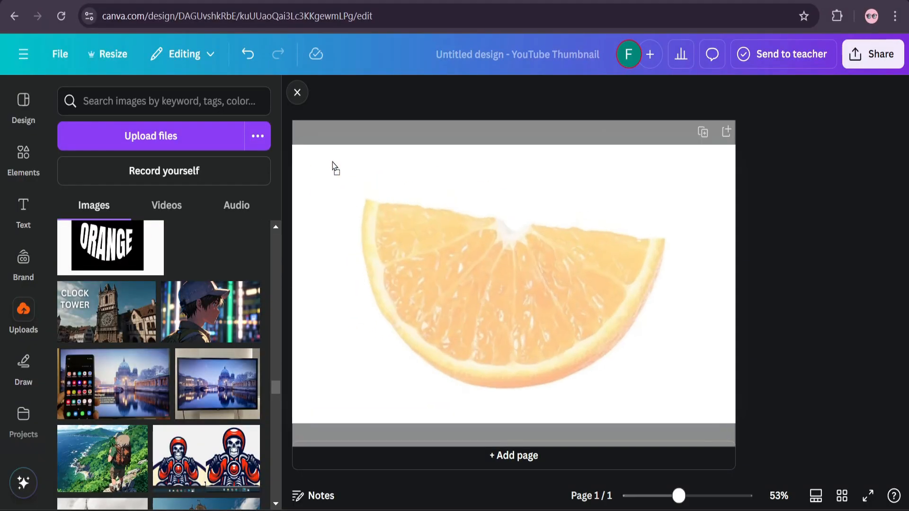
Step: Select the uploaded orange-slice photo so it can be stretched across the canvas
left_click(514, 284)
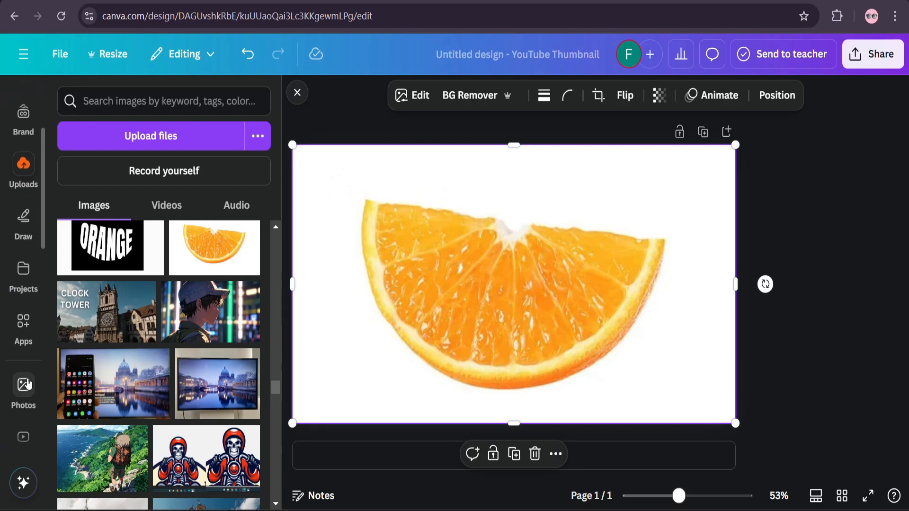
Step: Find the TypeCraft app and replace its placeholder text with ORANGE
left_click(22, 328)
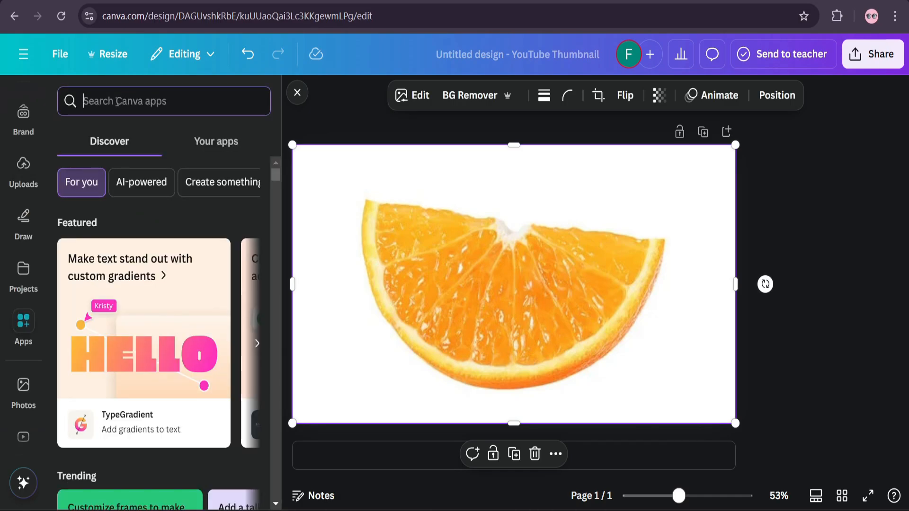
type("type")
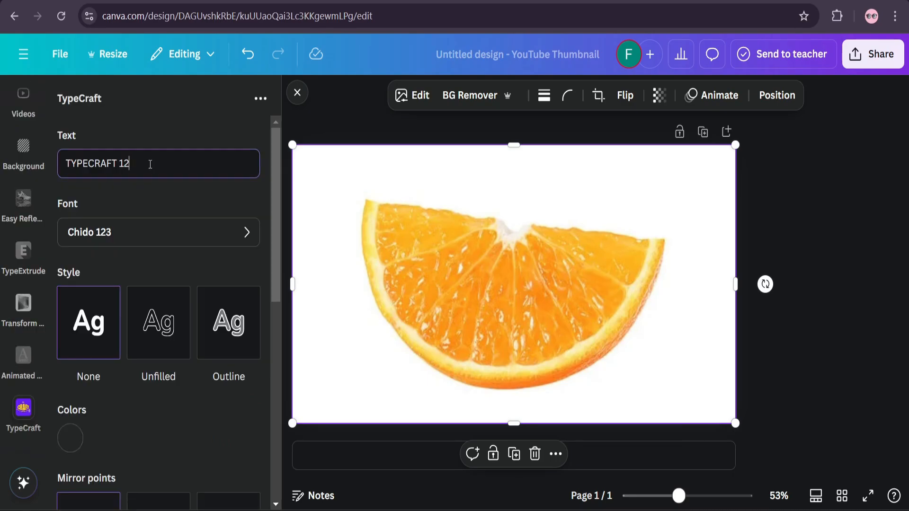
type("o")
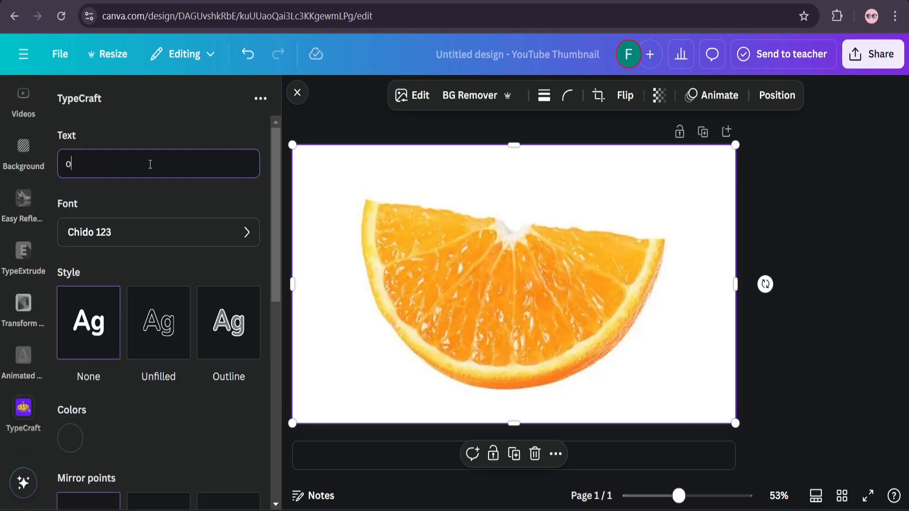
key("Backspace")
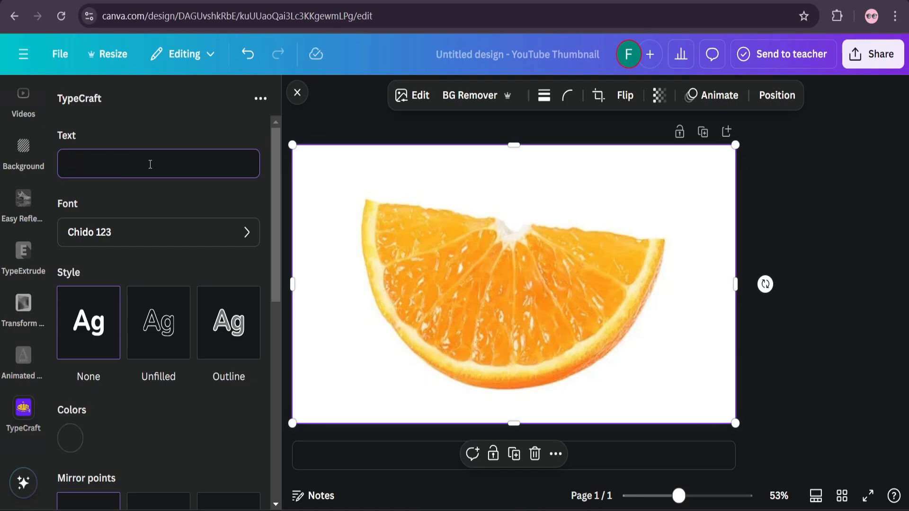
type("ORAN")
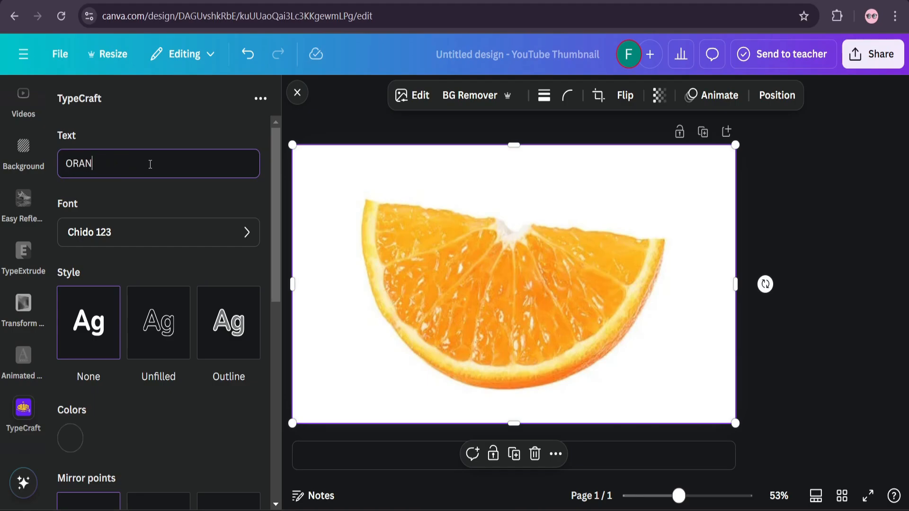
type("GE")
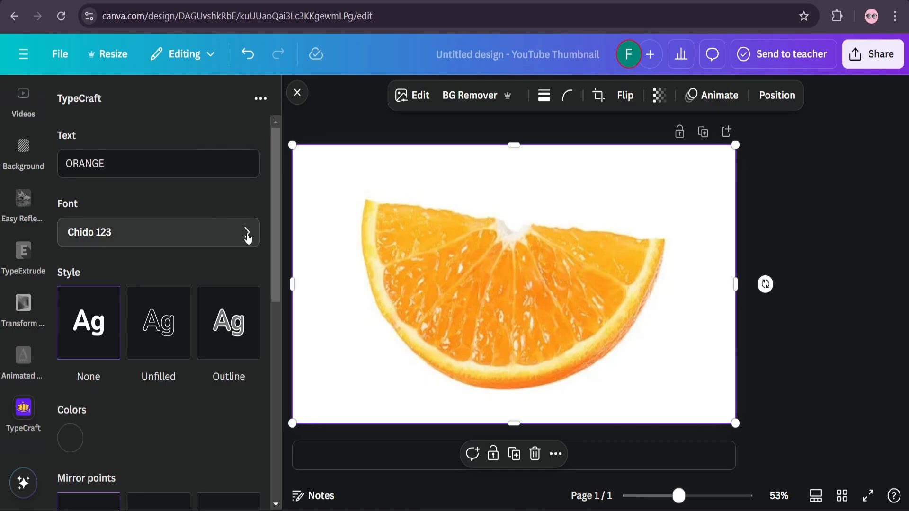
Step: Search the fonts for ANTON and set the text in Anton Regular
left_click(158, 233)
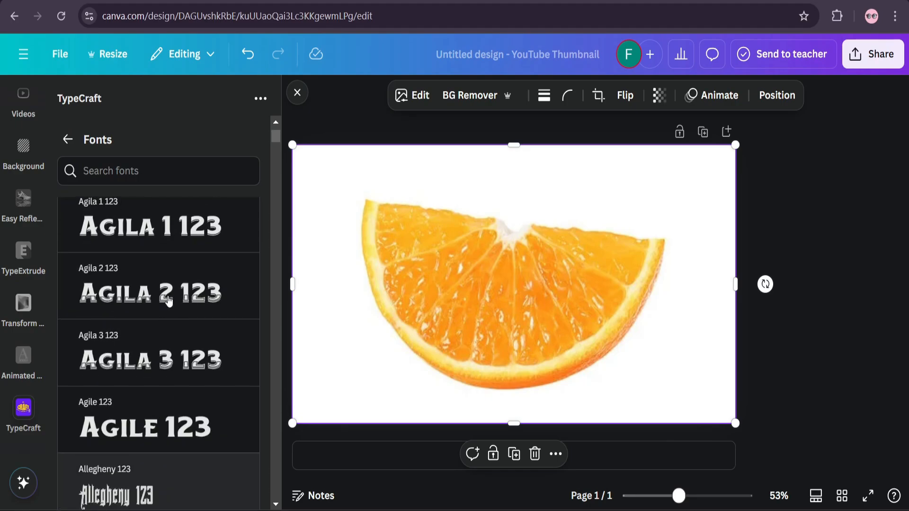
left_click(159, 171)
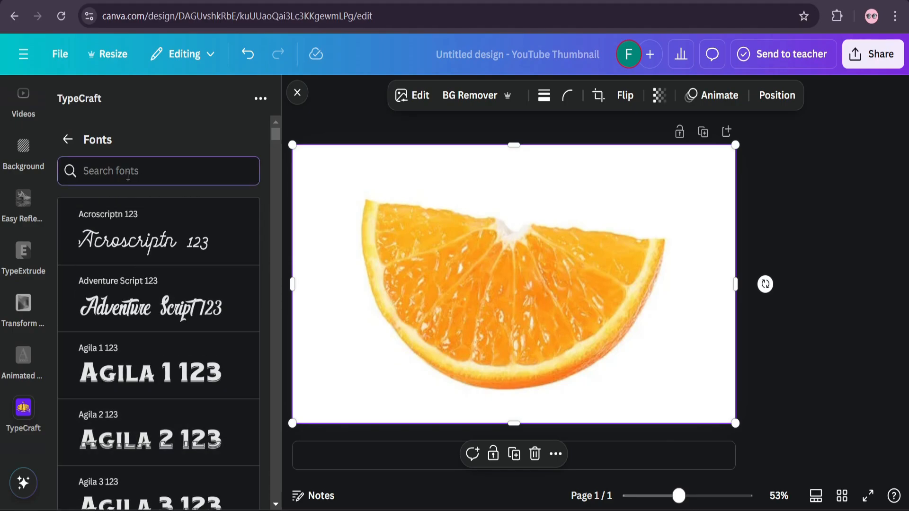
type("ANTON")
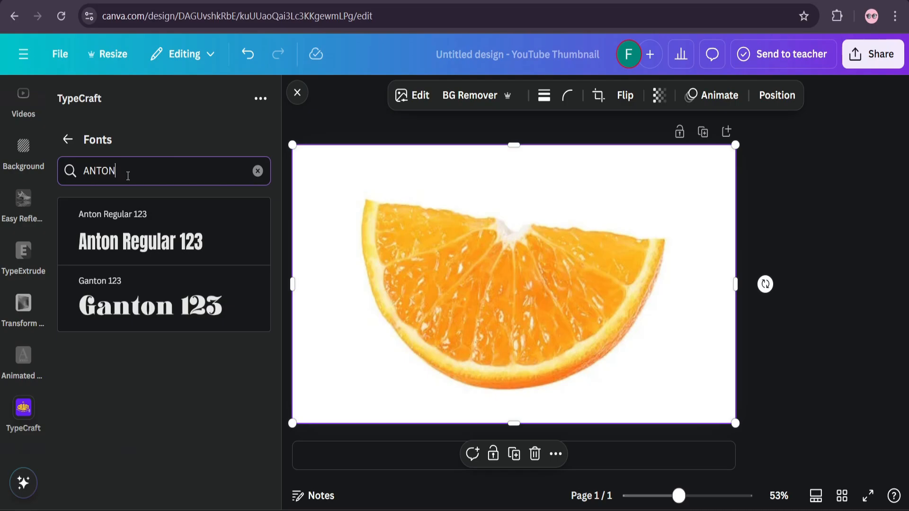
left_click(163, 230)
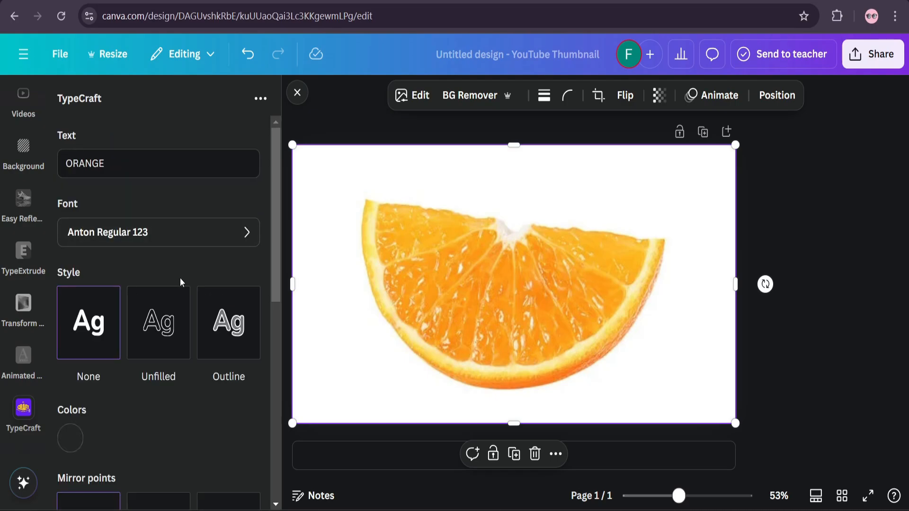
scroll("down", 3)
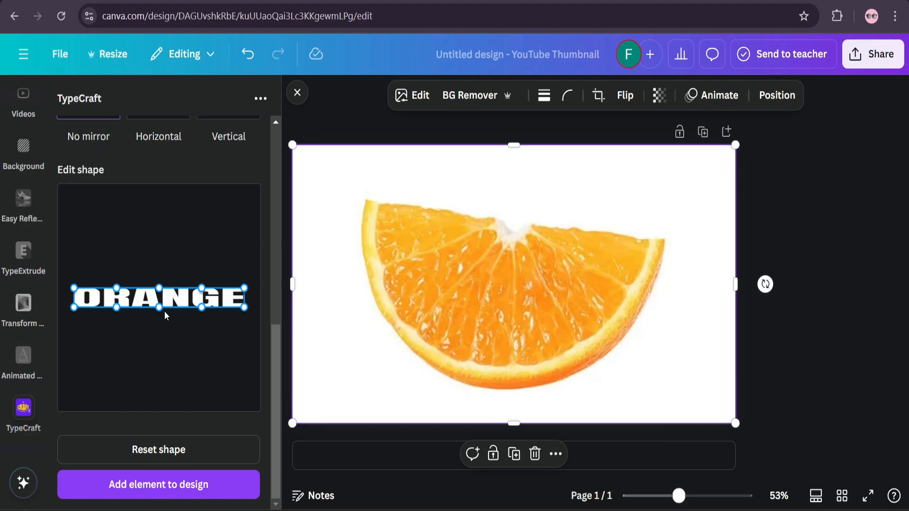
mouse_move(161, 310)
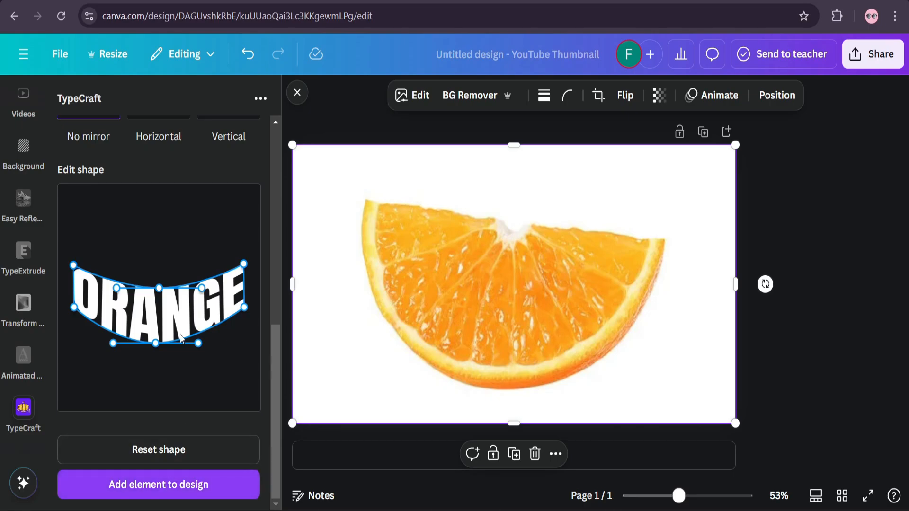
Step: Place ORANGE over the middle of the orange slice and bulge its bottom edge downward
left_click_drag(158, 307, 505, 284)
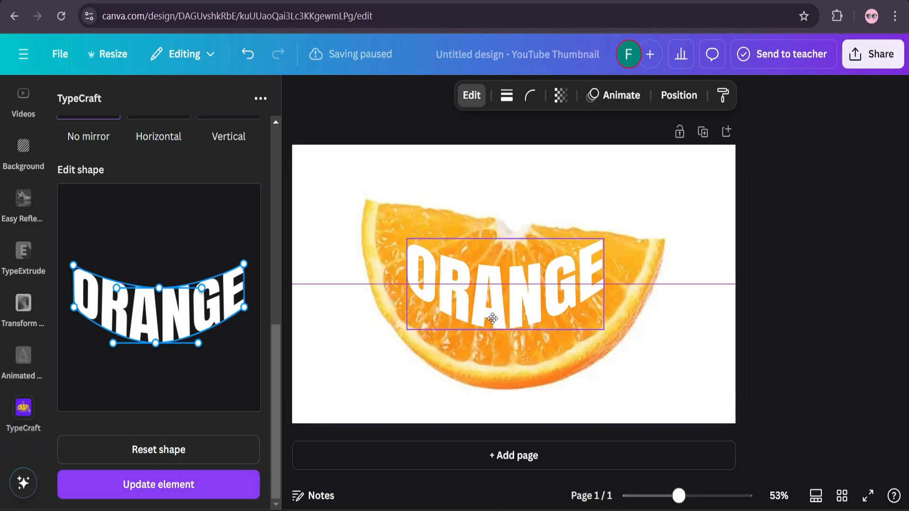
left_click(505, 284)
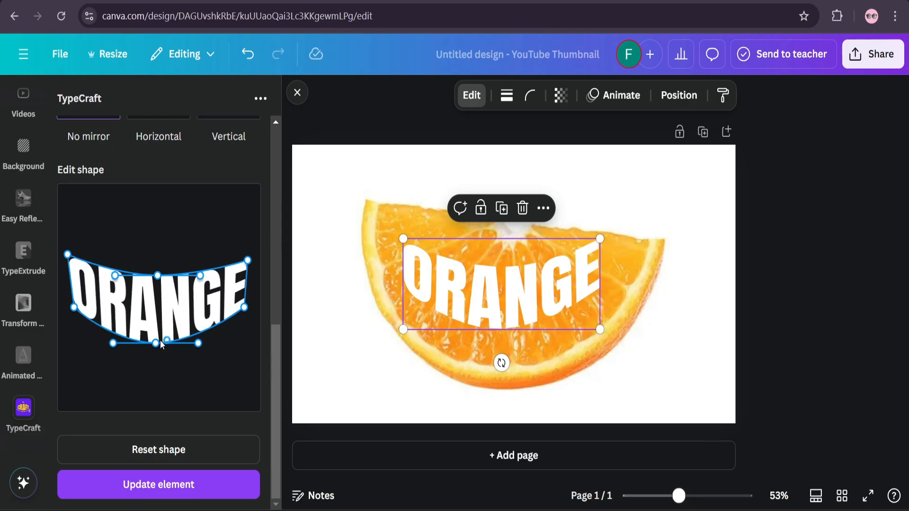
left_click_drag(164, 342, 155, 353)
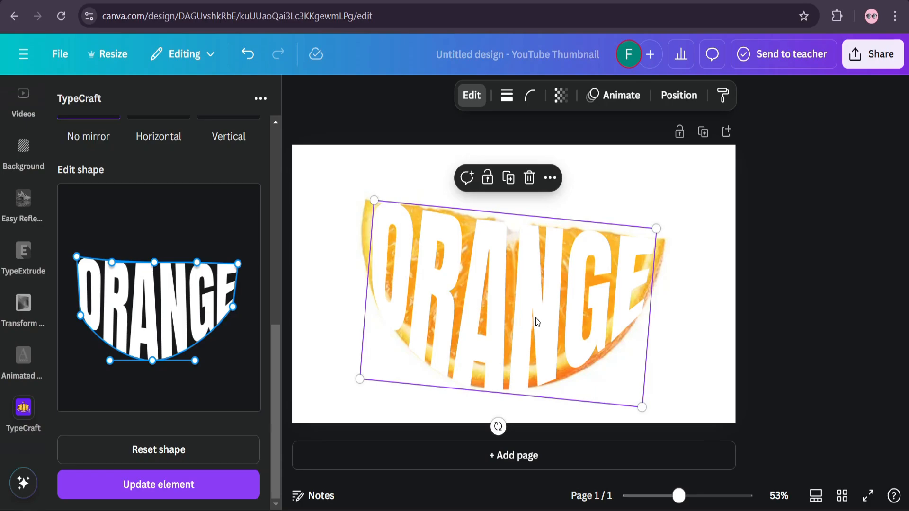
mouse_move(516, 476)
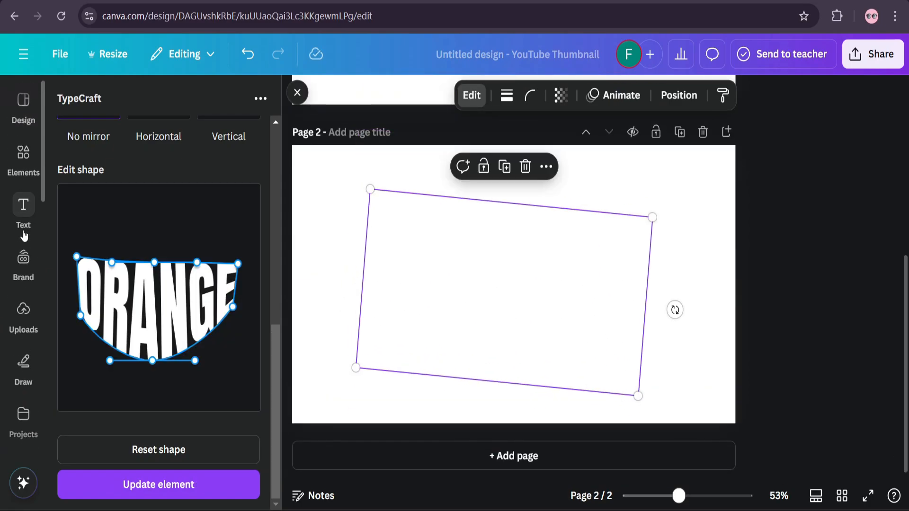
Step: Add a square on page 2, stretch it toward the page edges and open its colour to make it black
left_click(22, 159)
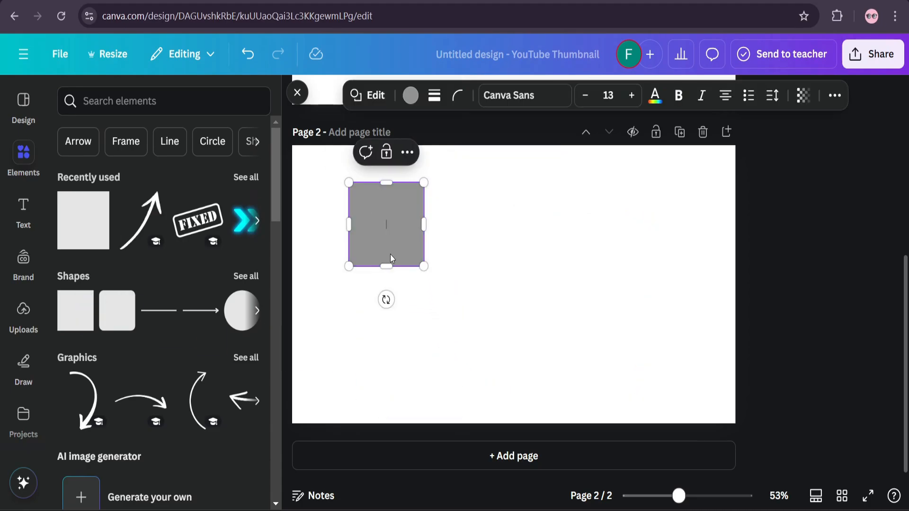
left_click_drag(425, 266, 635, 406)
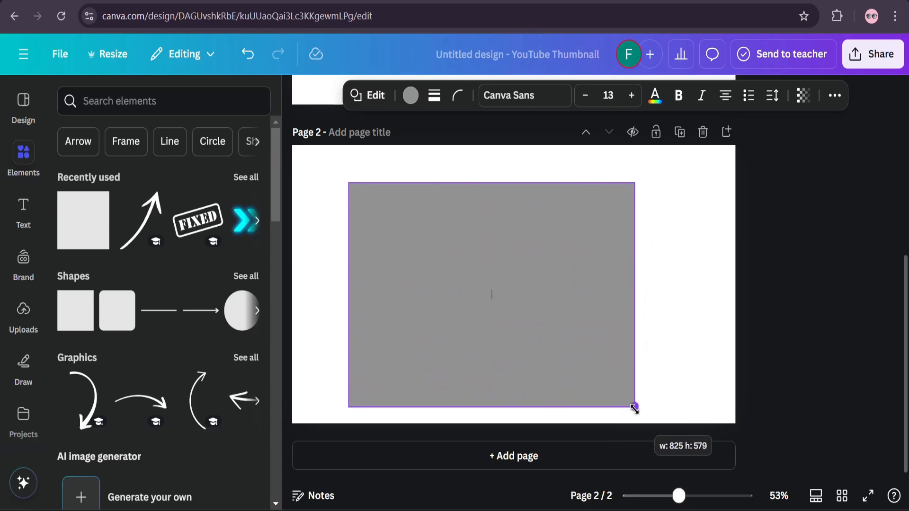
left_click_drag(635, 406, 658, 414)
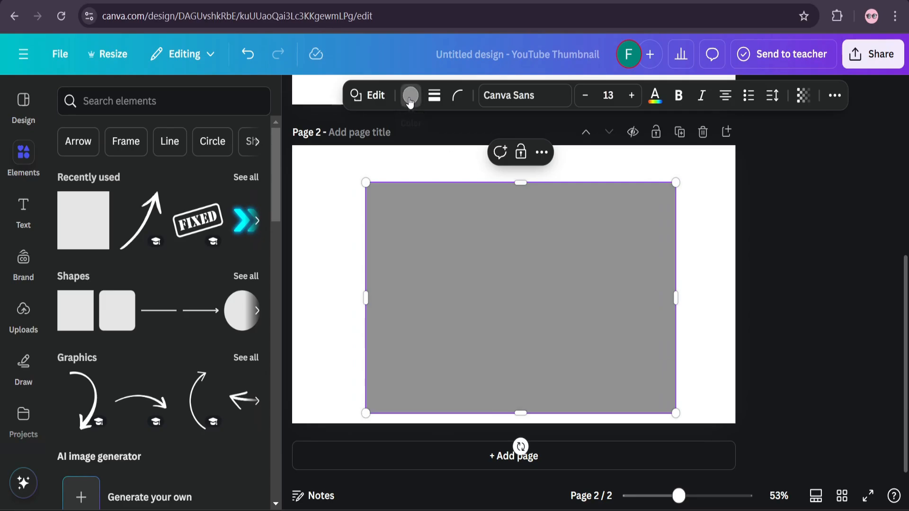
left_click(410, 95)
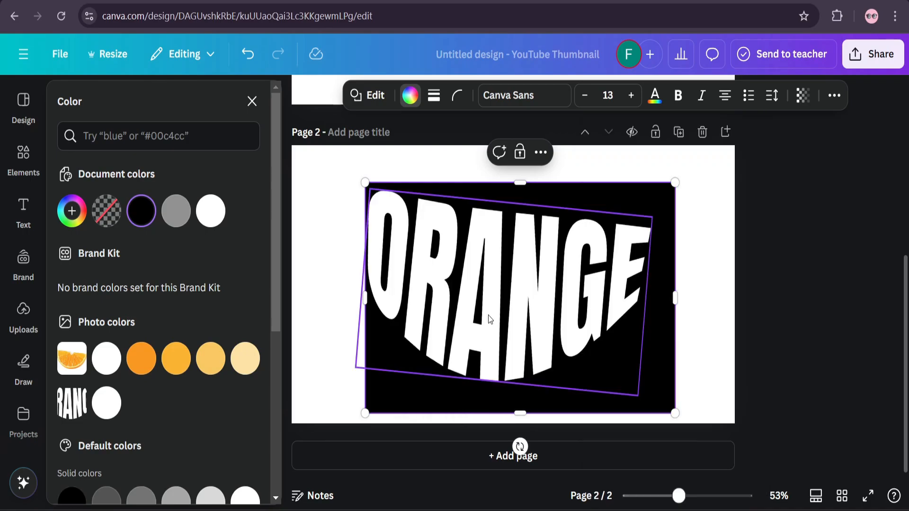
mouse_move(521, 342)
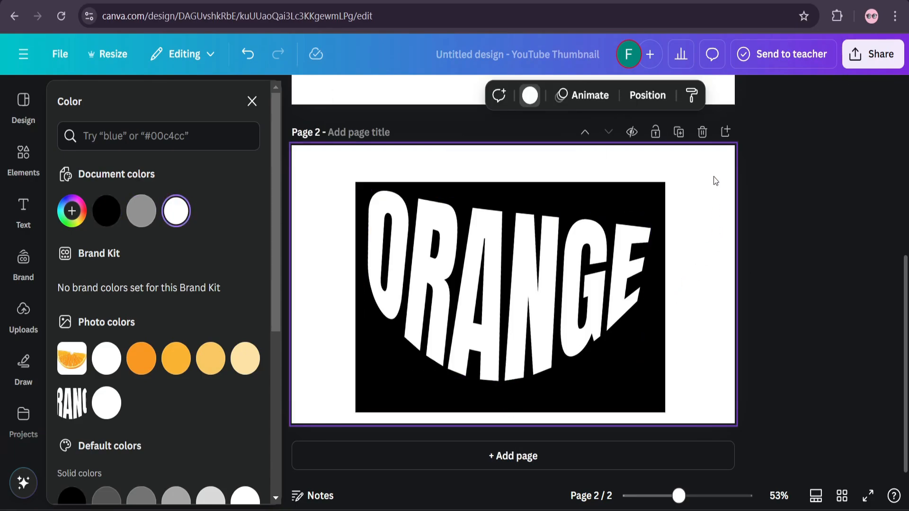
Step: Download only page 2 as a PNG via Share > Download
left_click(873, 54)
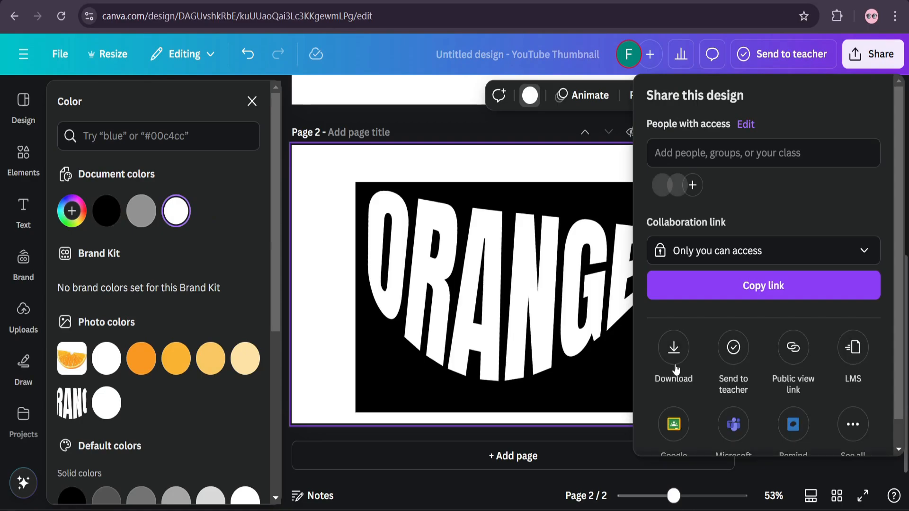
left_click(673, 353)
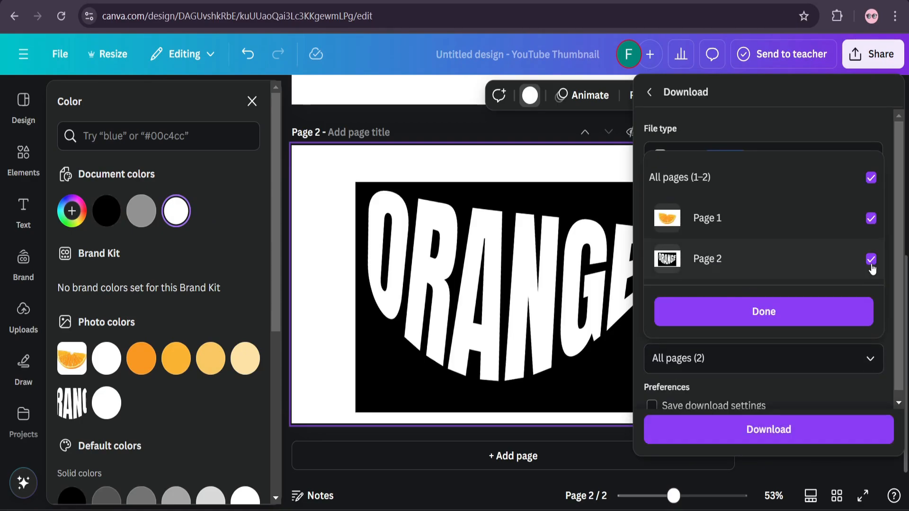
left_click(764, 312)
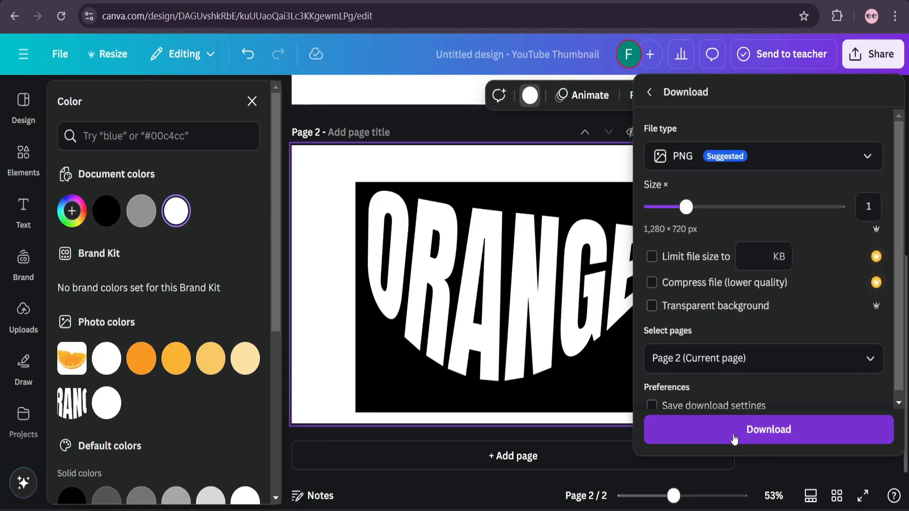
left_click(768, 430)
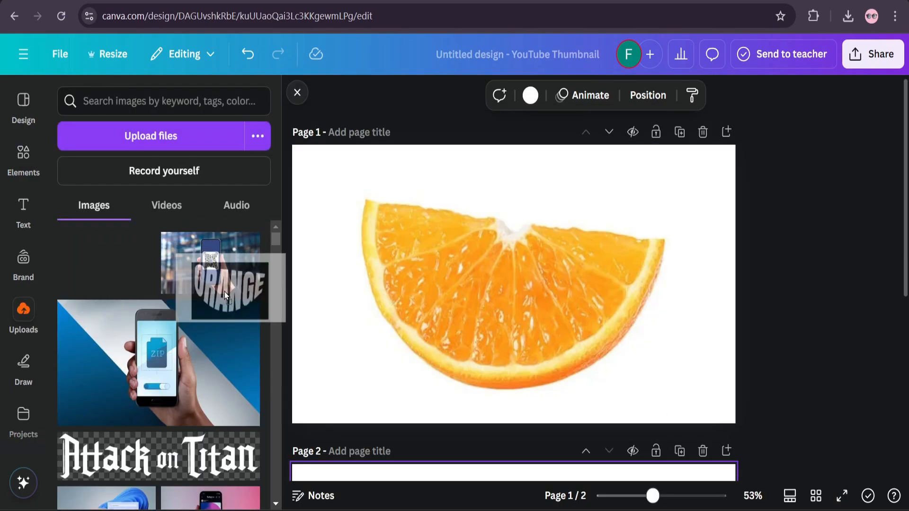
Step: Drop the downloaded ORANGE image on page 1 and blend it so the slice shows through the letters
left_click_drag(226, 287, 487, 295)
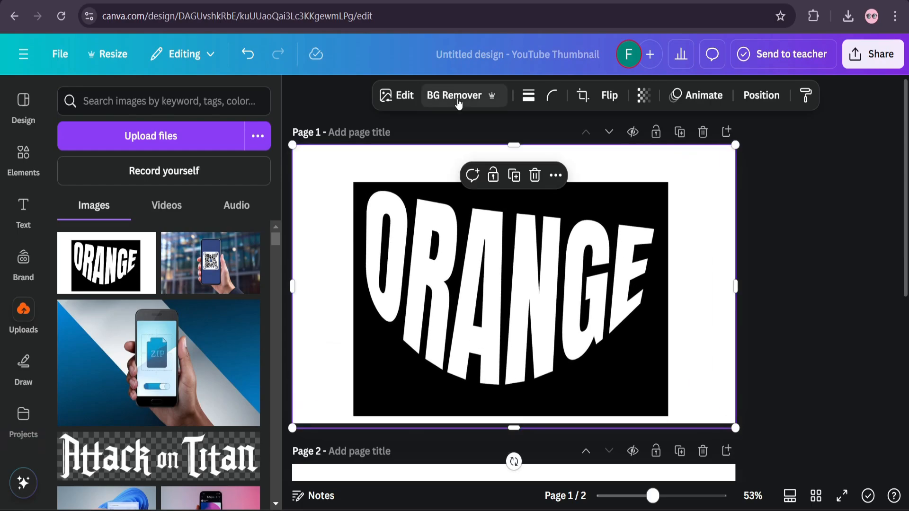
left_click(453, 94)
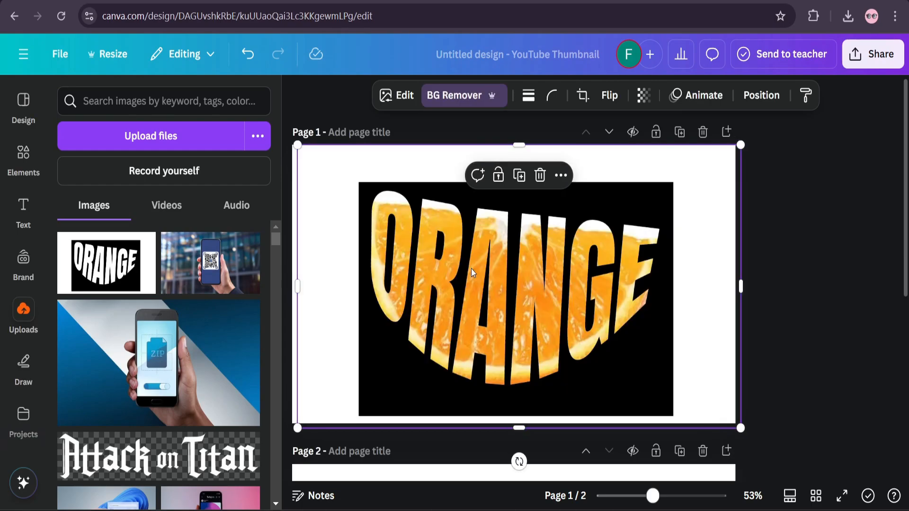
Step: Apply a Duotone effect to the overlay, starting from the Fuchsia preset
left_click(404, 95)
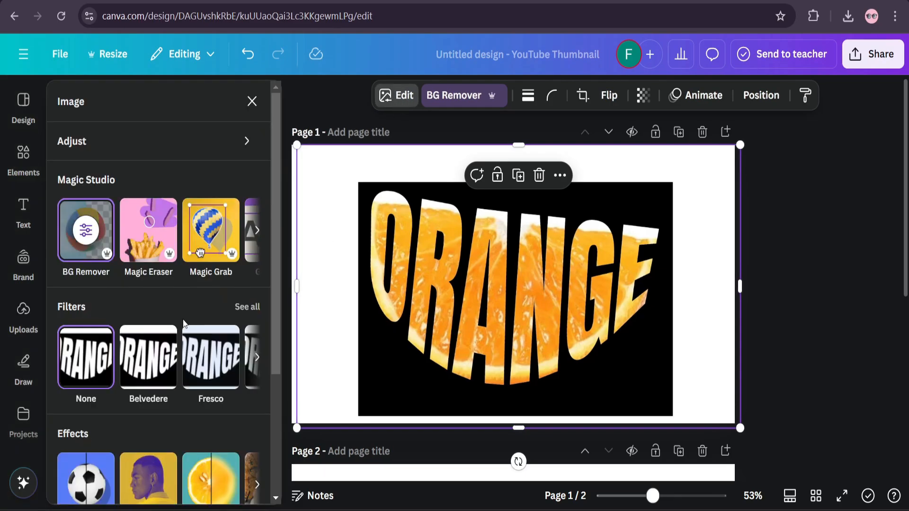
scroll("down", 3)
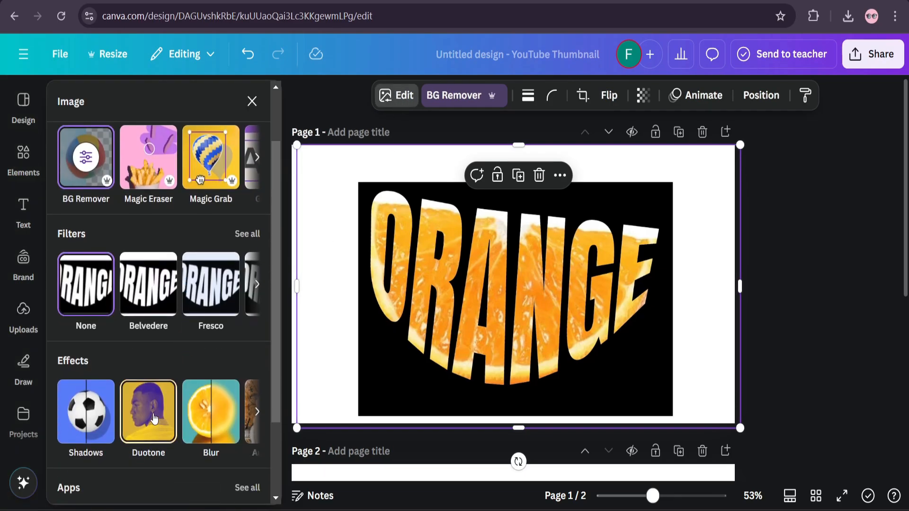
left_click(148, 411)
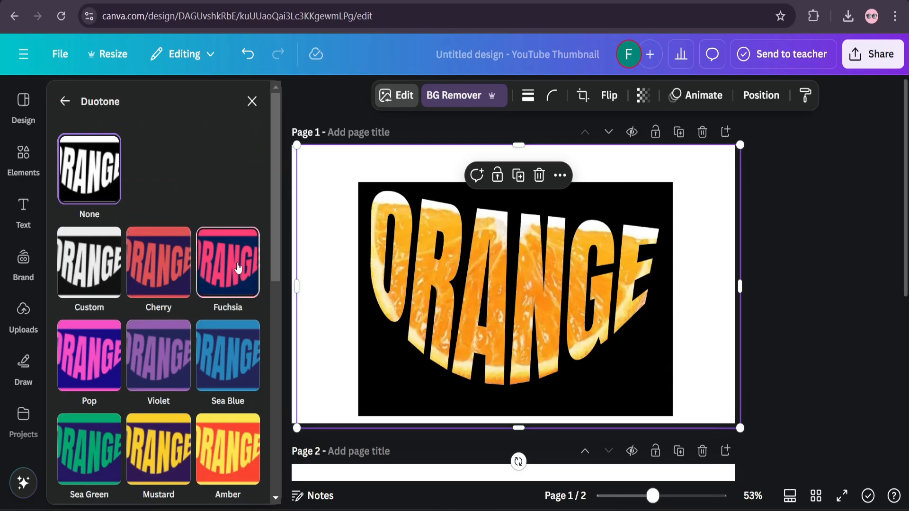
left_click(228, 262)
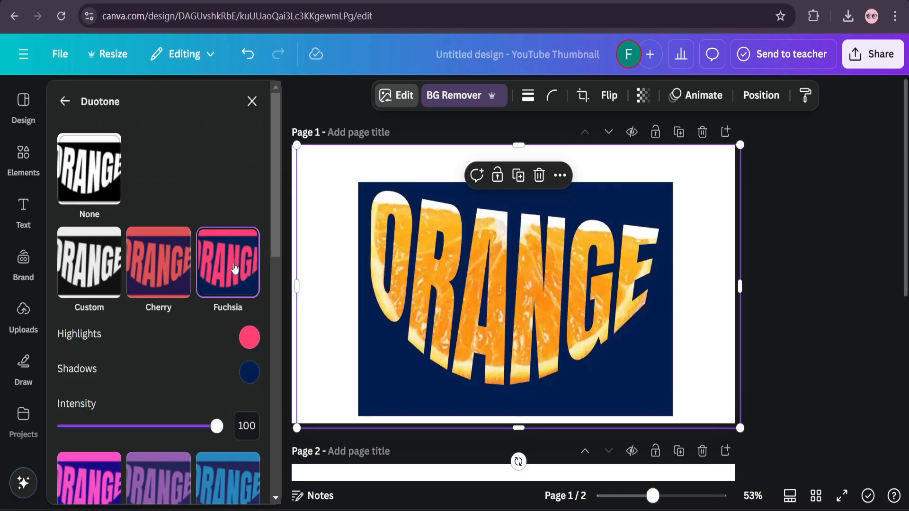
Step: Set both the duotone shadows and highlights colours to white so the black block turns white
left_click(249, 372)
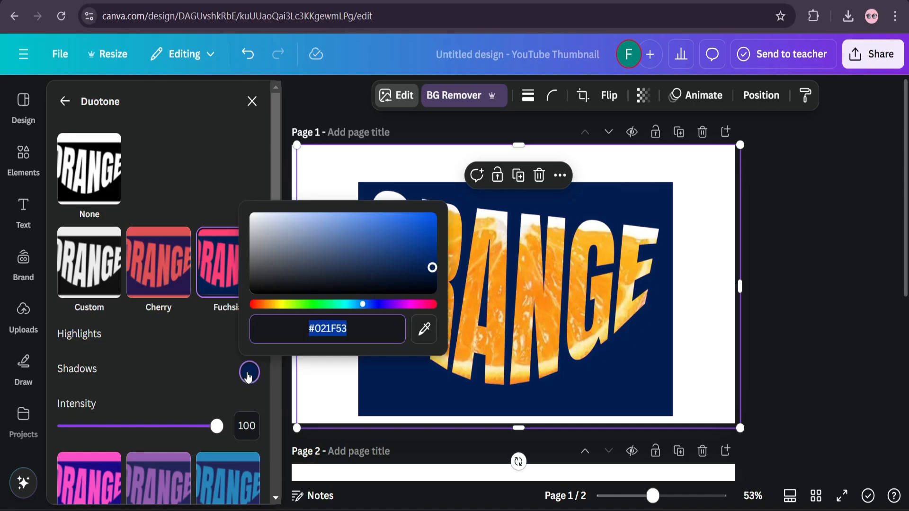
left_click_drag(431, 267, 301, 235)
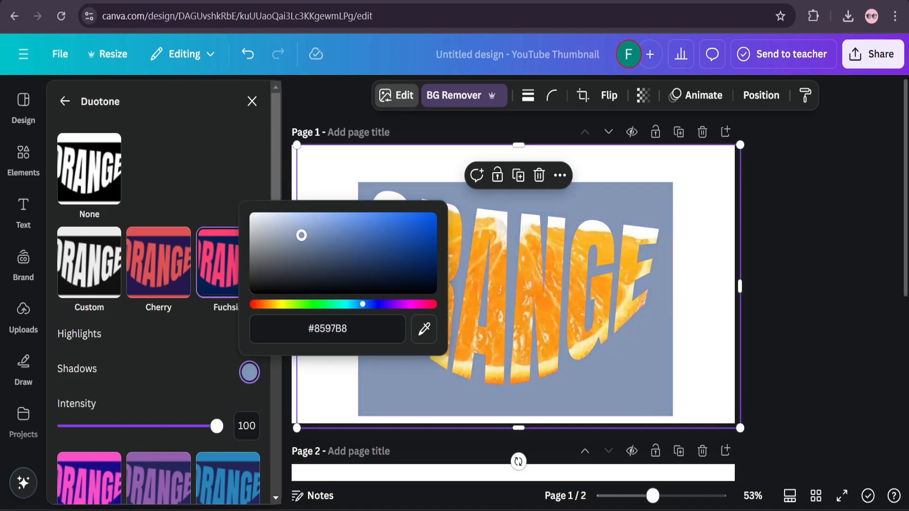
left_click(251, 214)
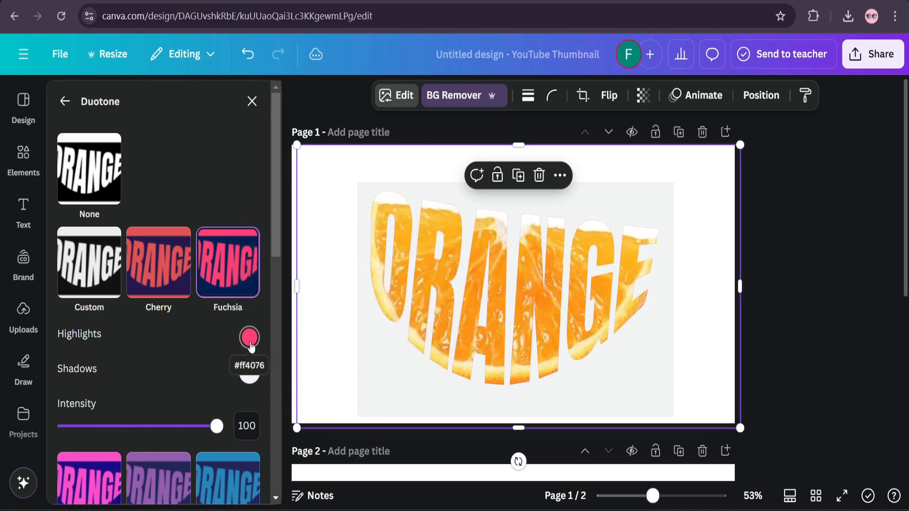
left_click(249, 338)
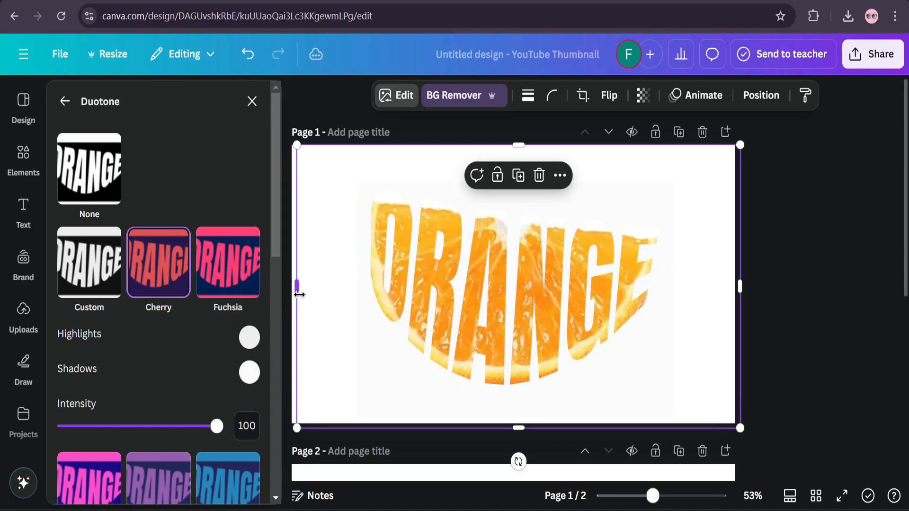
Step: Crop the white space off both sides of the overlay and tilt the ORANGE word on the page
left_click_drag(296, 286, 374, 300)
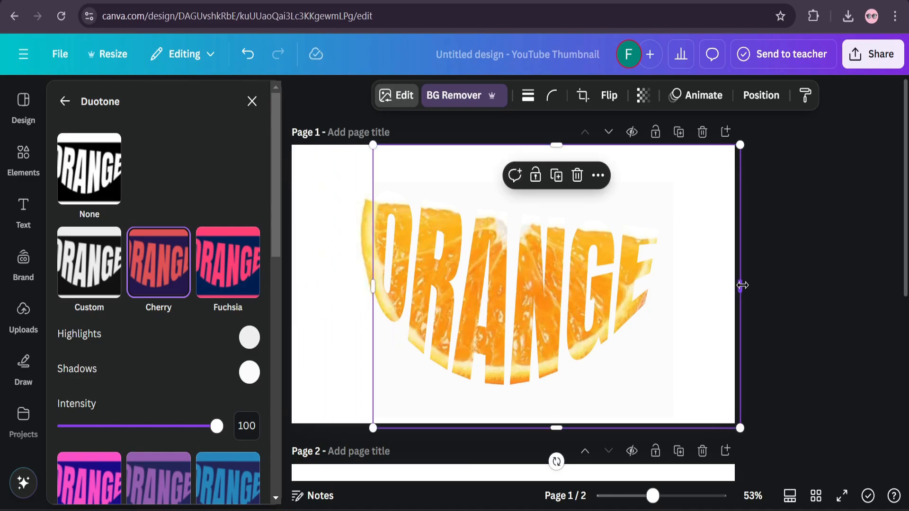
left_click_drag(740, 285, 654, 288)
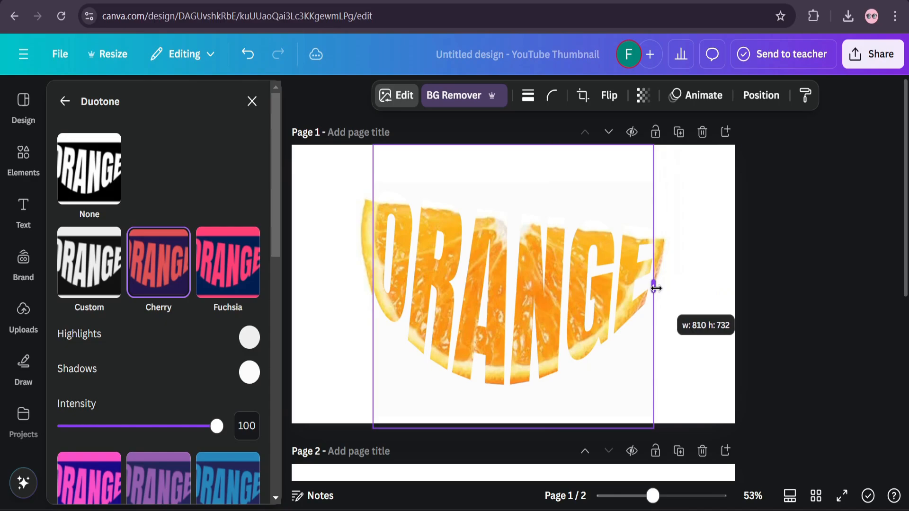
left_click_drag(654, 288, 646, 290)
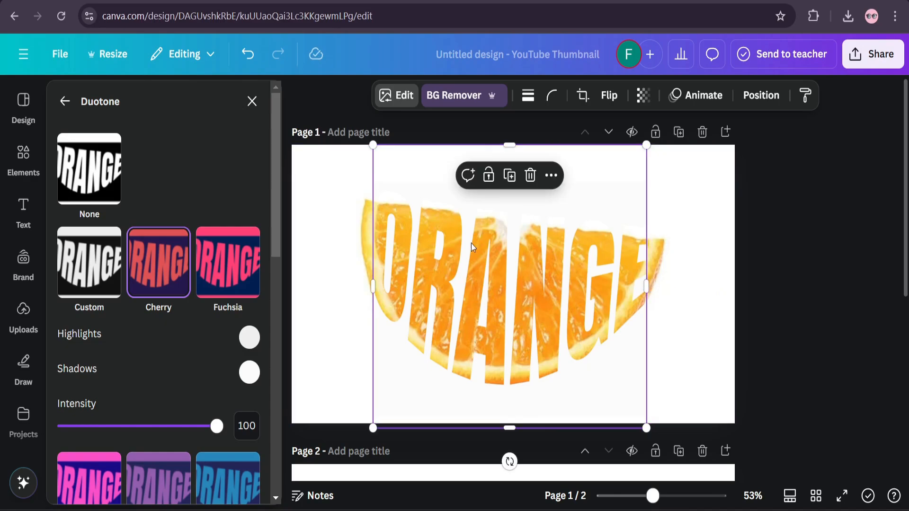
left_click_drag(508, 428, 507, 394)
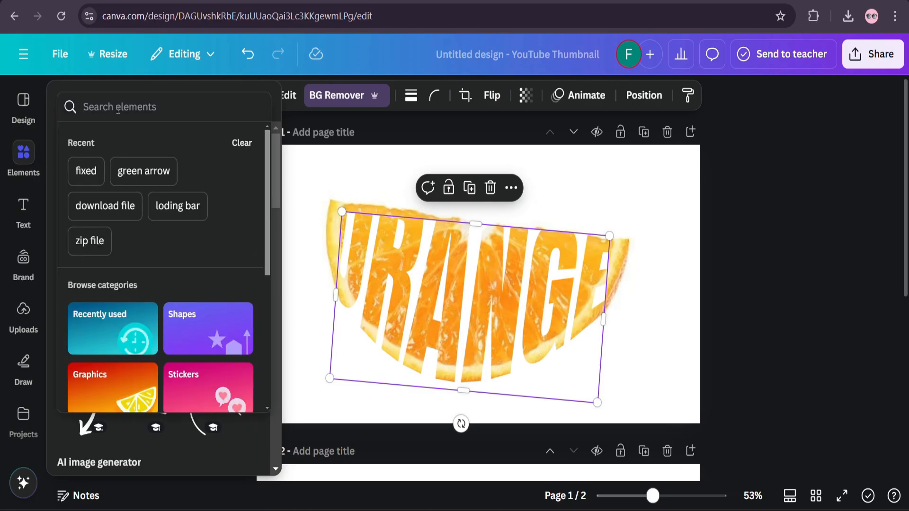
Step: Search the Elements library for shadow graphics
type("SHADOW")
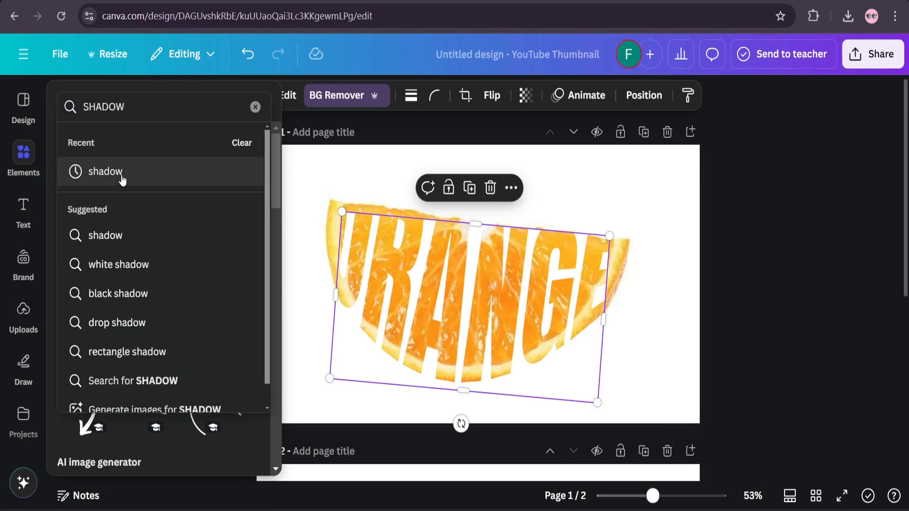
left_click(105, 171)
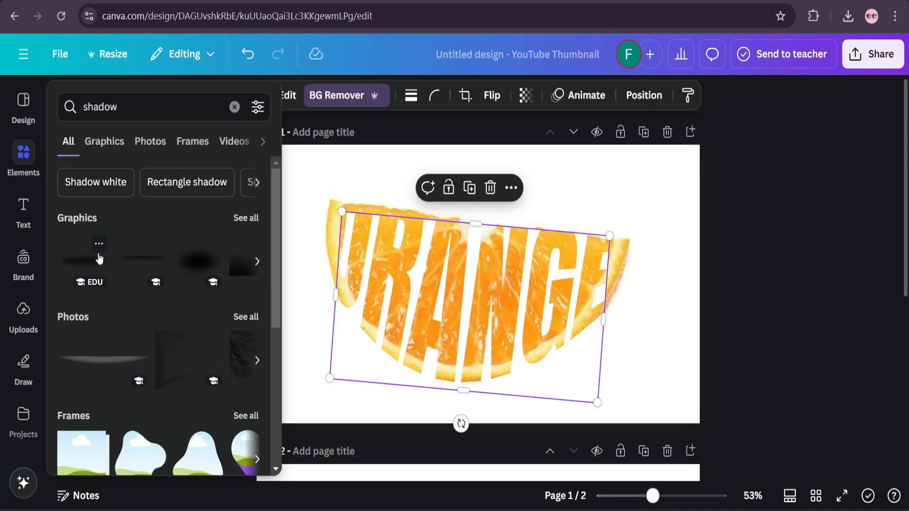